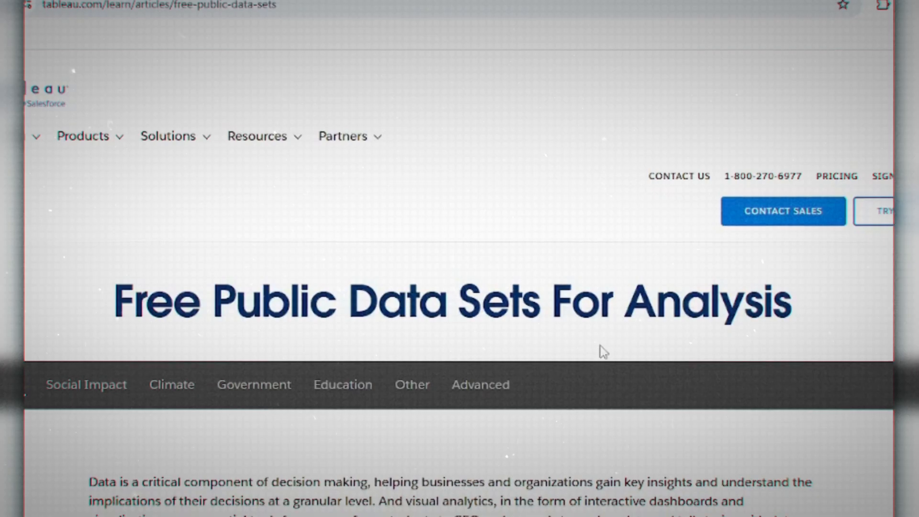
Step: Browse the File, Data and Worksheet menus for the GDP Data workbook, returning to the Data menu
{"action": "scroll", "scroll_direction": "down", "scroll_amount": 3}
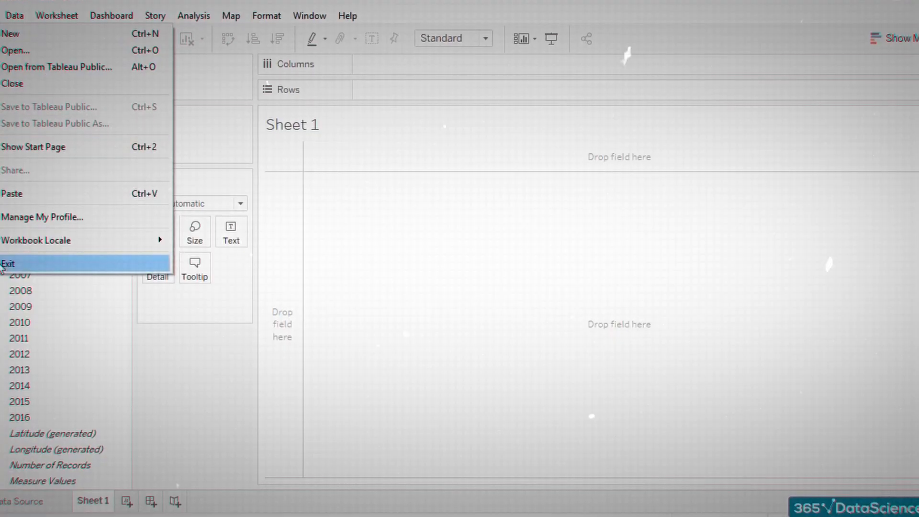
{"action": "left_click", "coordinate": [15, 16]}
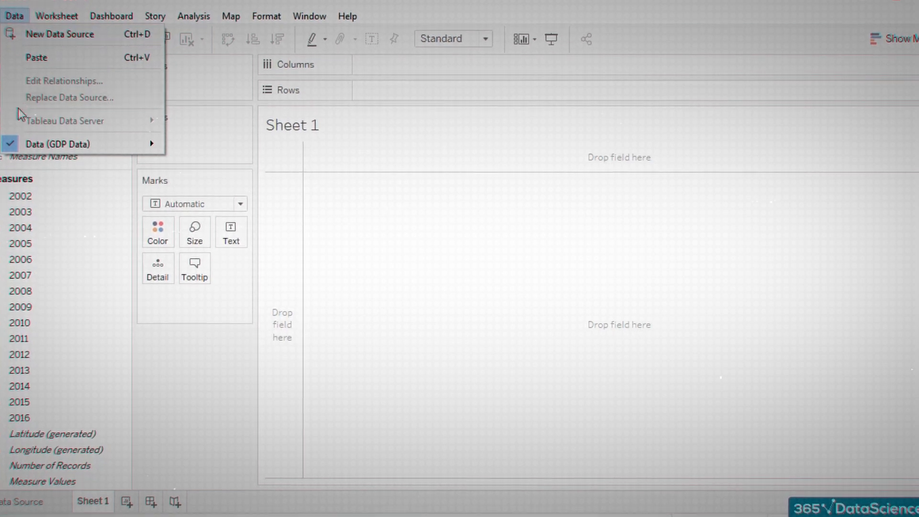
{"action": "left_click", "coordinate": [58, 18]}
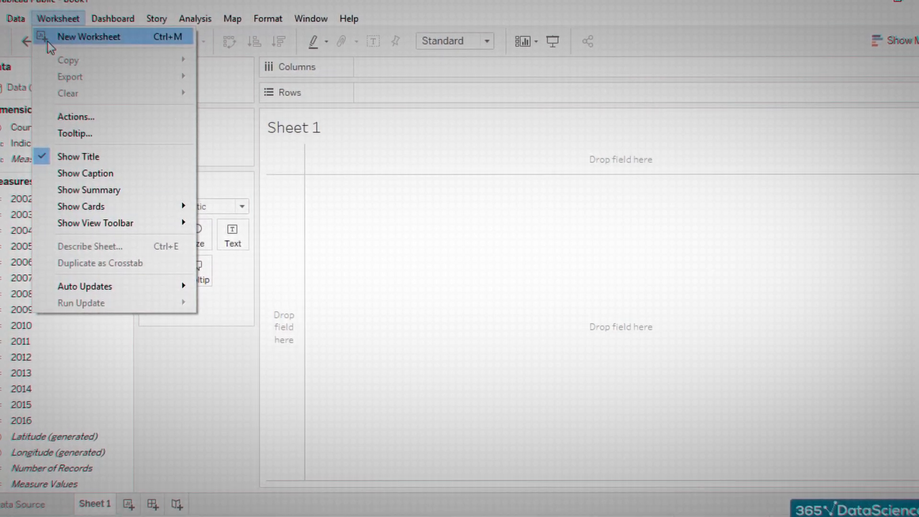
{"action": "left_click", "coordinate": [14, 18]}
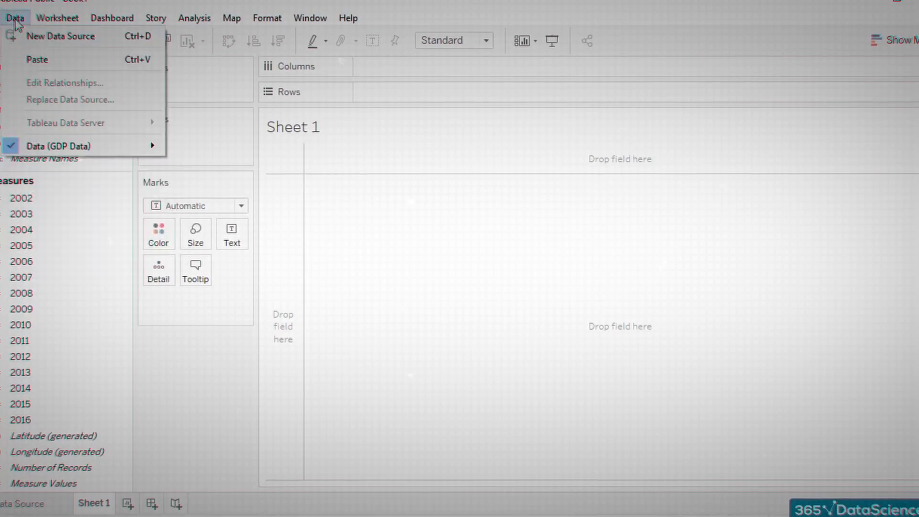